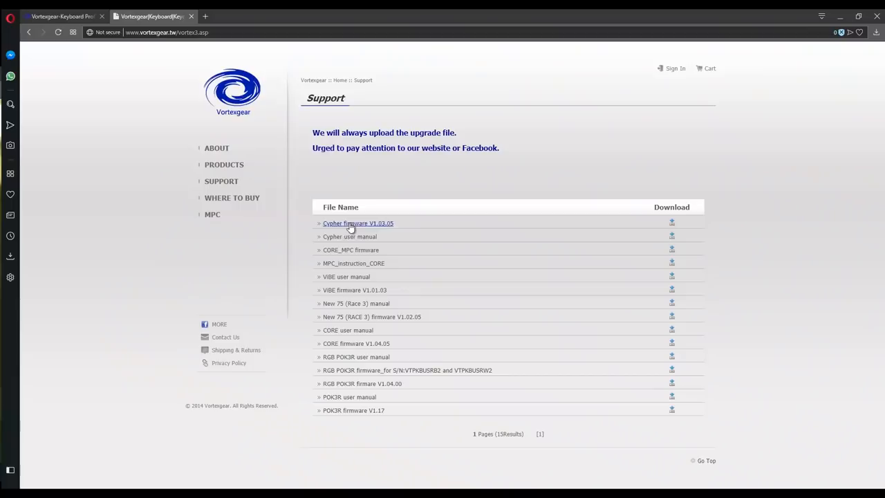
mouse_move(341, 175)
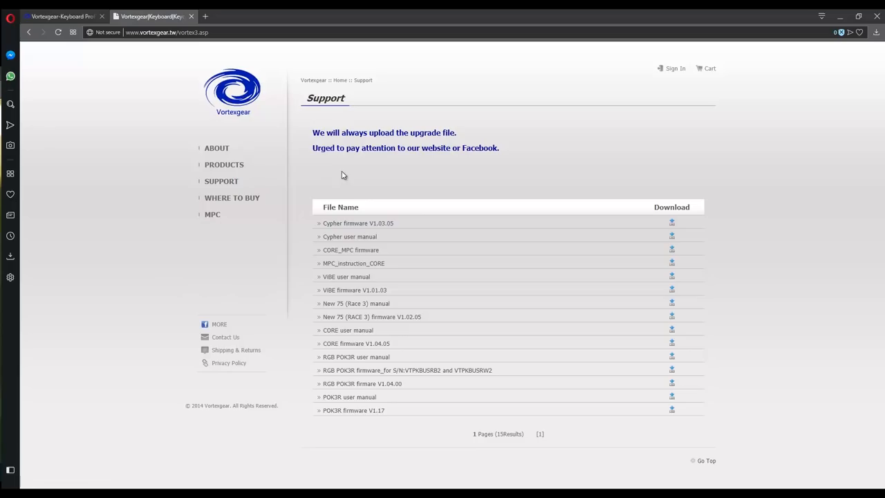
mouse_move(349, 236)
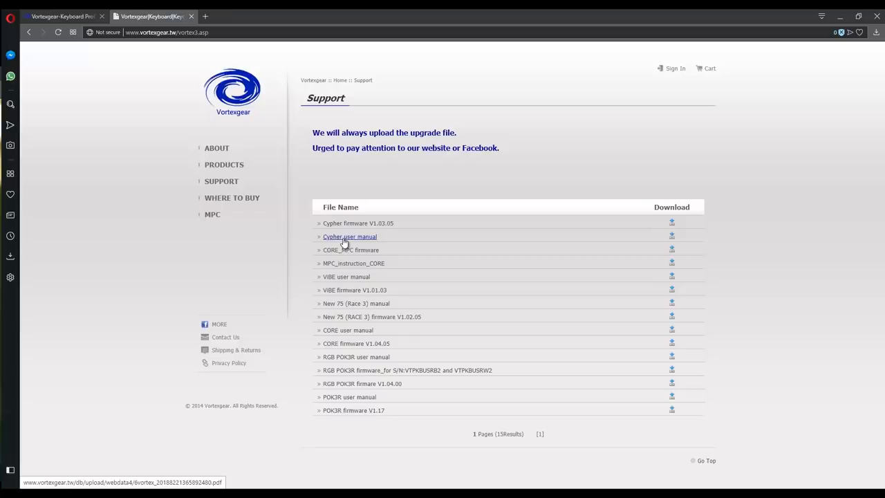
Open the Cypher user manual PDF from the Support downloads list
click(350, 236)
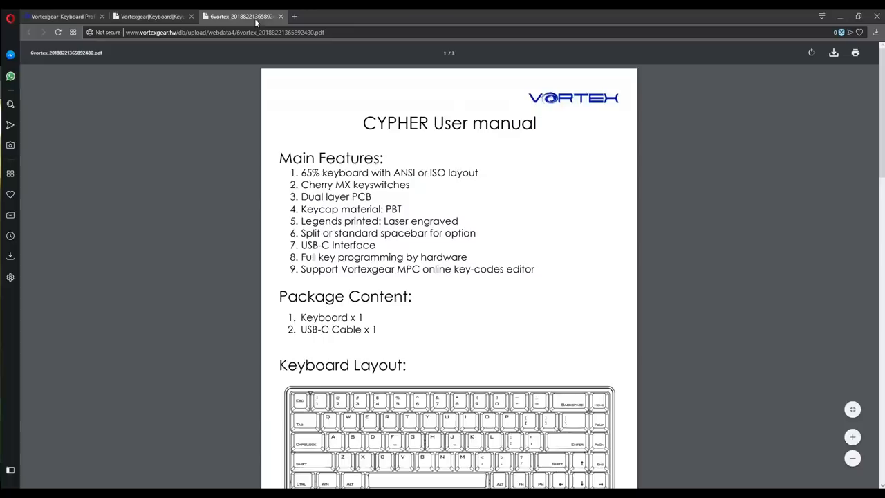
Scroll to the manual's last page with the programming-mode instructions, then return to the MPC editor tab
scroll(down, 3)
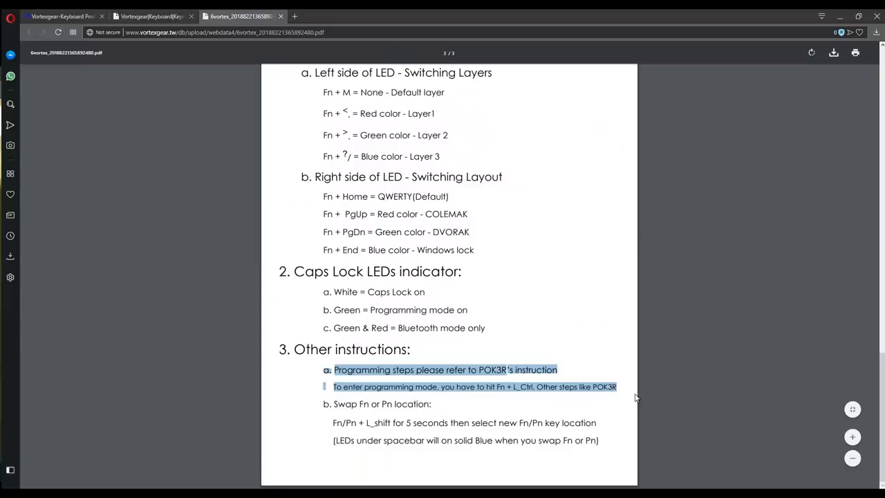
click(152, 16)
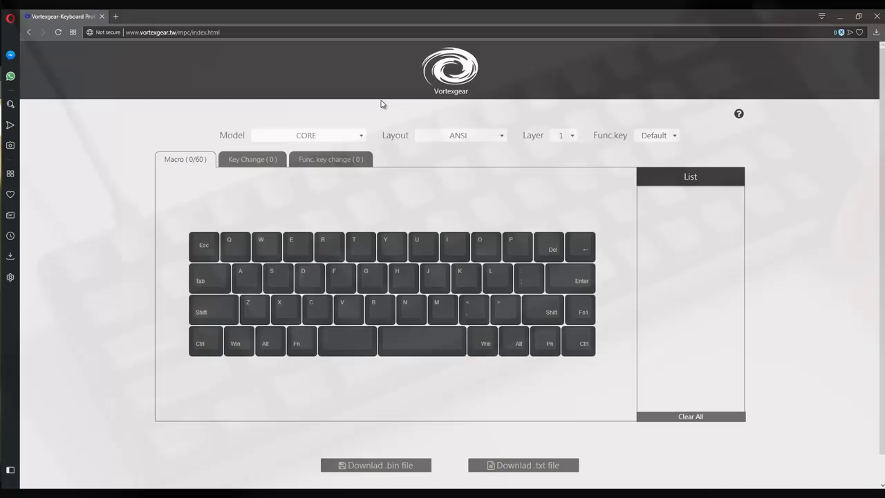
Open a key's Macro dialog and cancel it, leaving the CYPHER model in ANSI layout
click(328, 135)
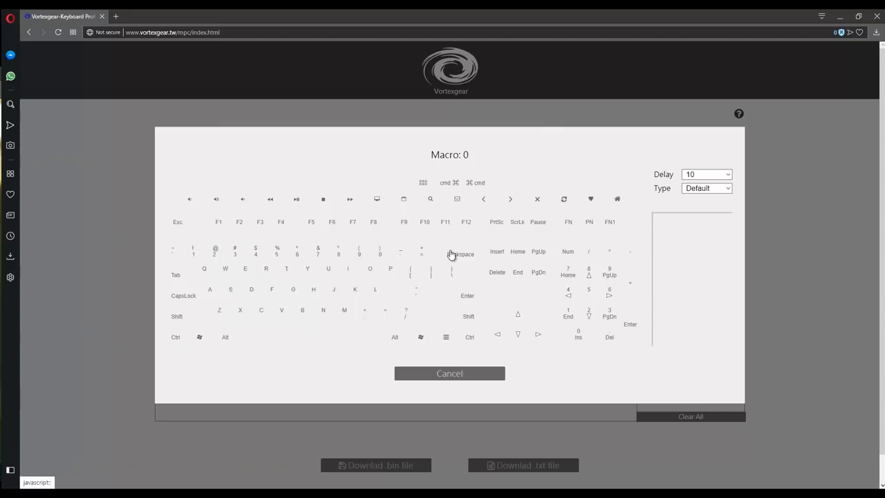
click(459, 135)
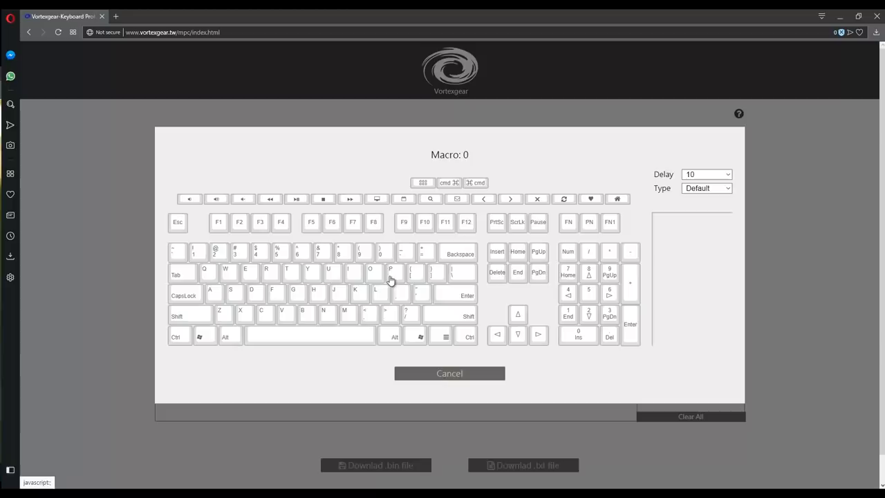
click(449, 373)
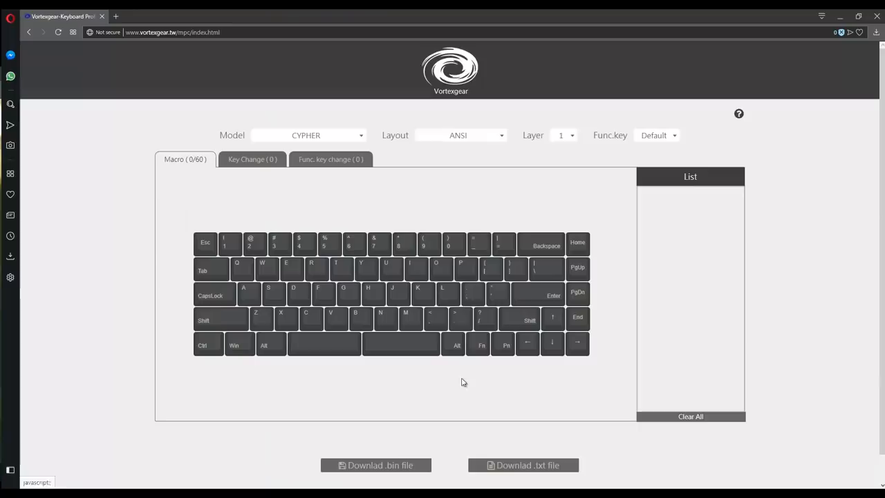